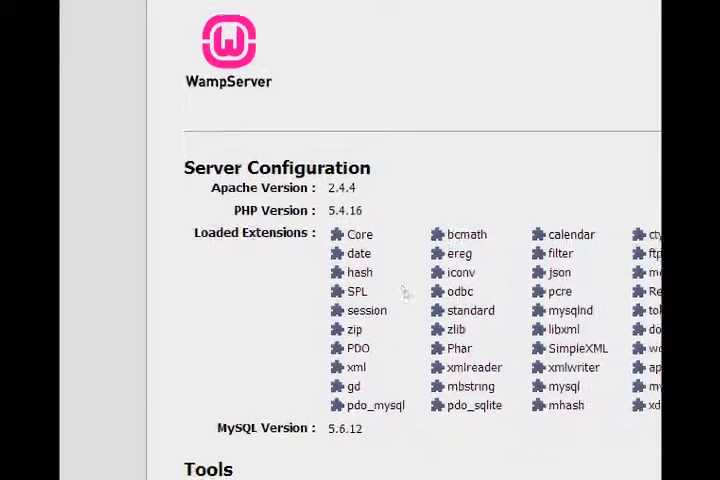
Step: Switch to the WordPress.org tab and browse the Download WordPress 3.8.1 page
scroll(down, 3)
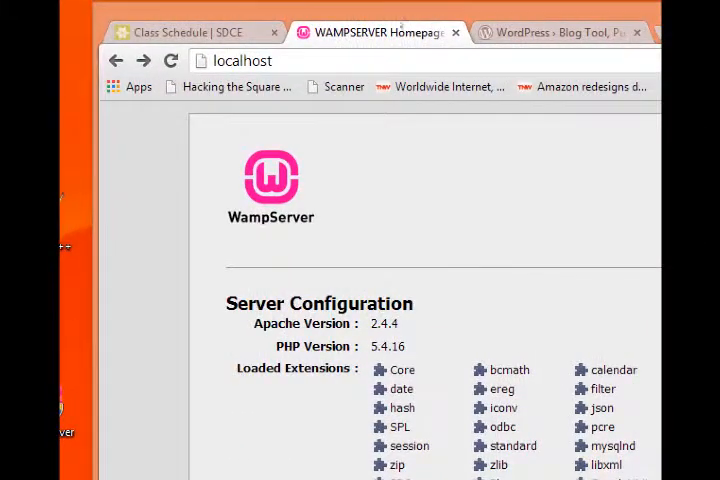
click(555, 32)
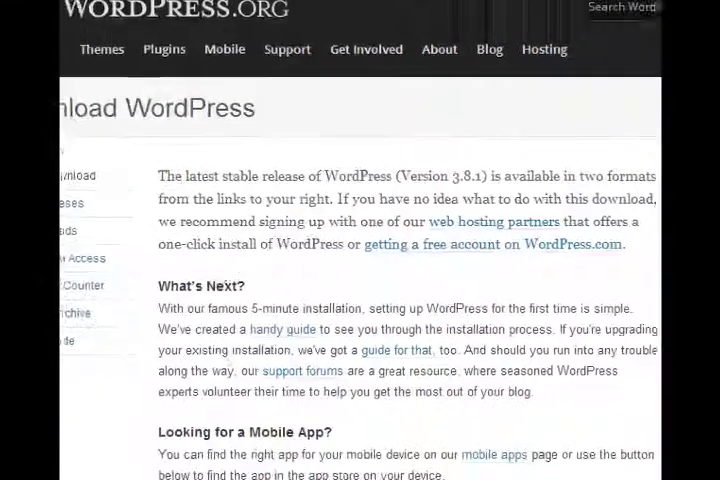
scroll(down, 3)
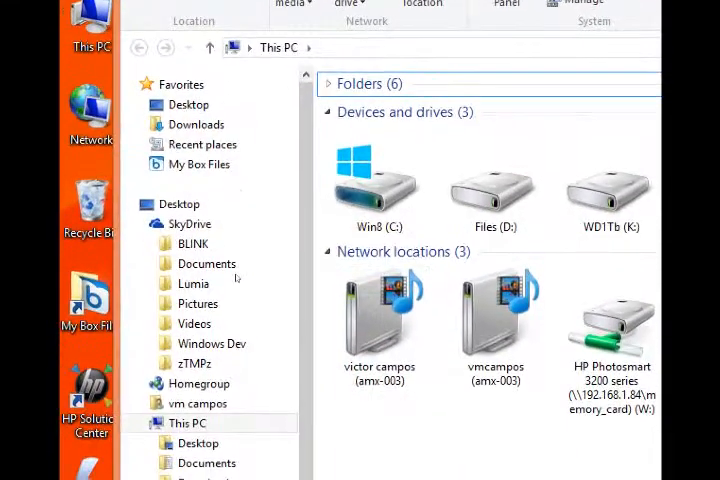
Step: Browse the Downloads folder's zip archives, PDFs and other downloaded files
click(196, 124)
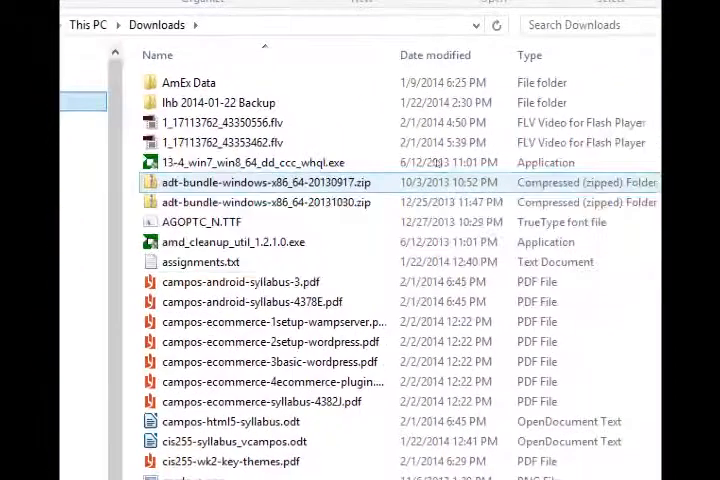
scroll(down, 3)
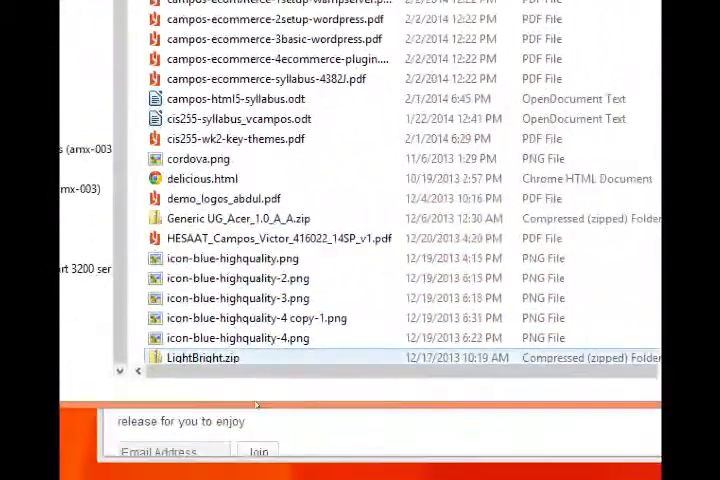
scroll(down, 3)
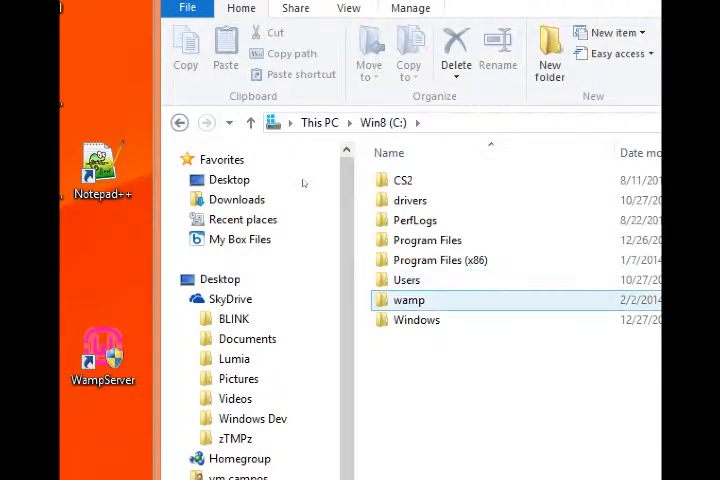
mouse_move(409, 300)
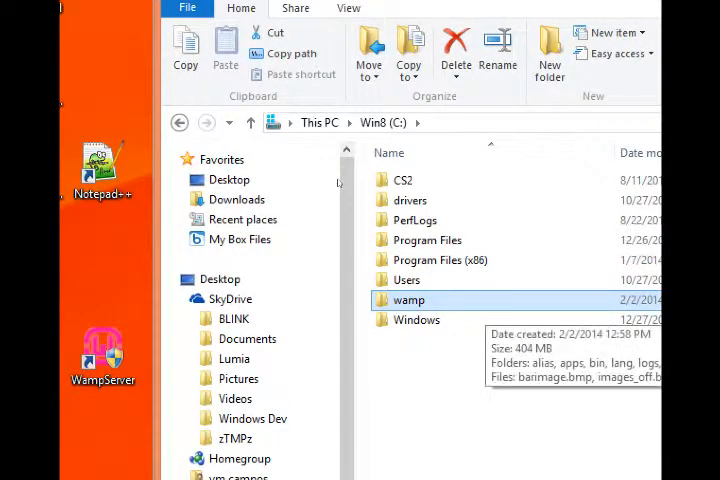
mouse_move(338, 184)
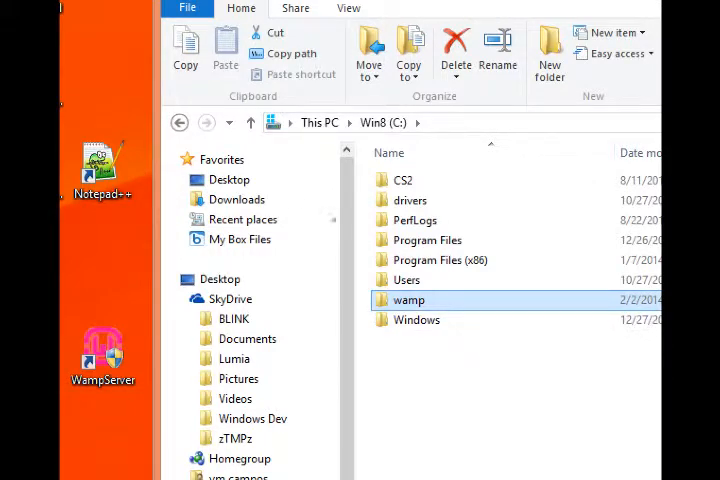
Step: Open C:\wamp and select its www folder among alias, apps and bin
double_click(408, 299)
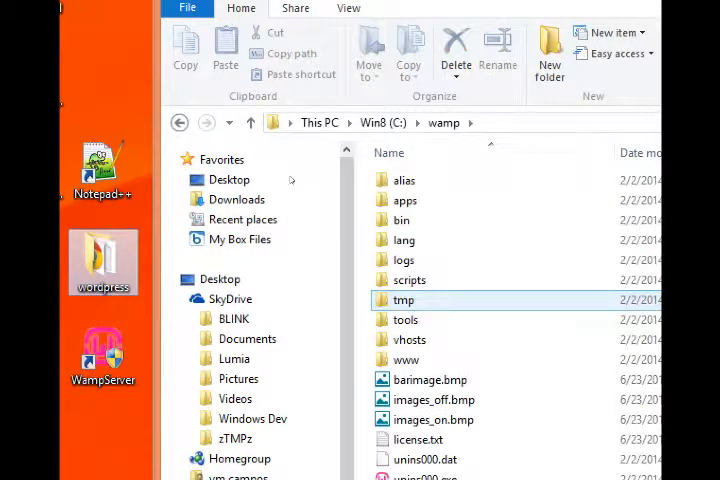
click(406, 359)
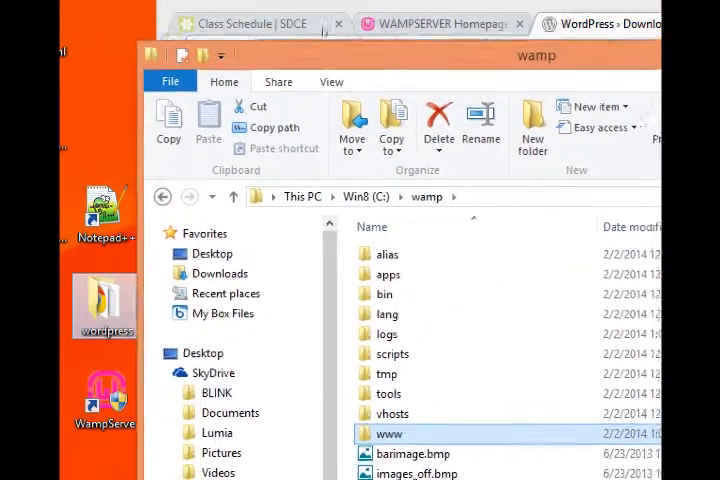
click(437, 23)
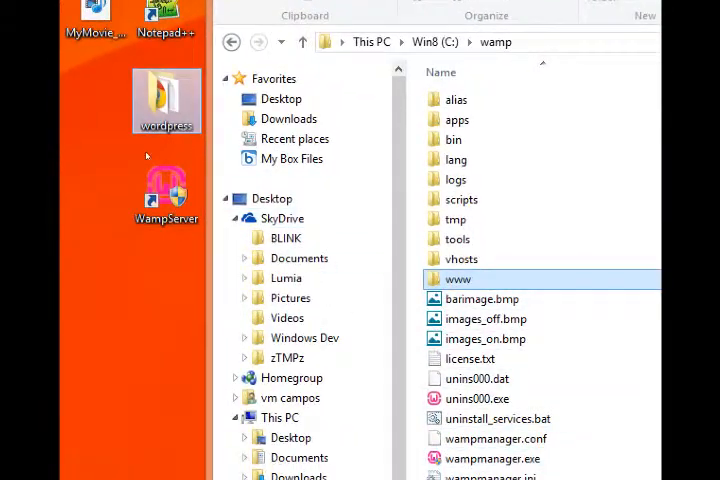
click(485, 338)
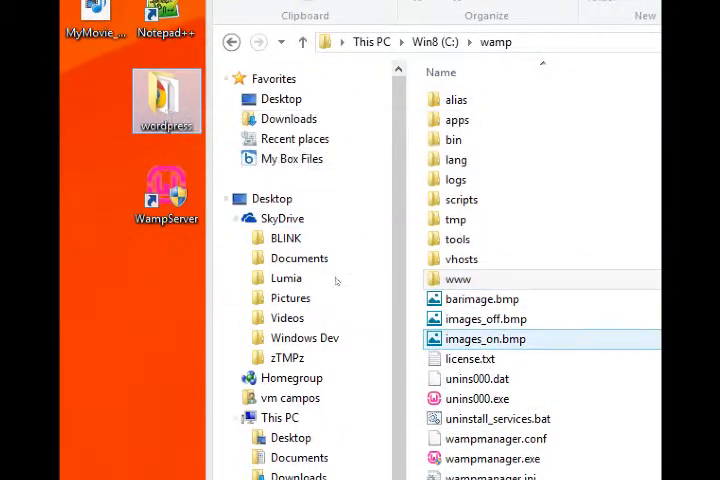
Step: Open C:\wamp\www to confirm the wordpress folder beside index.php and testmysql.php
double_click(458, 279)
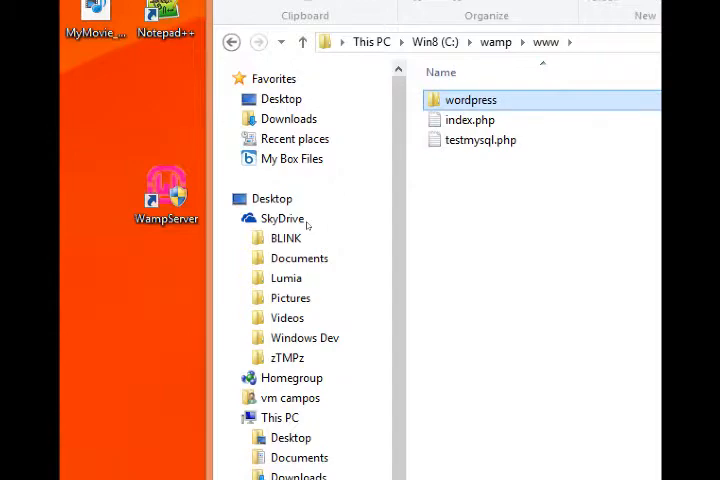
mouse_move(471, 100)
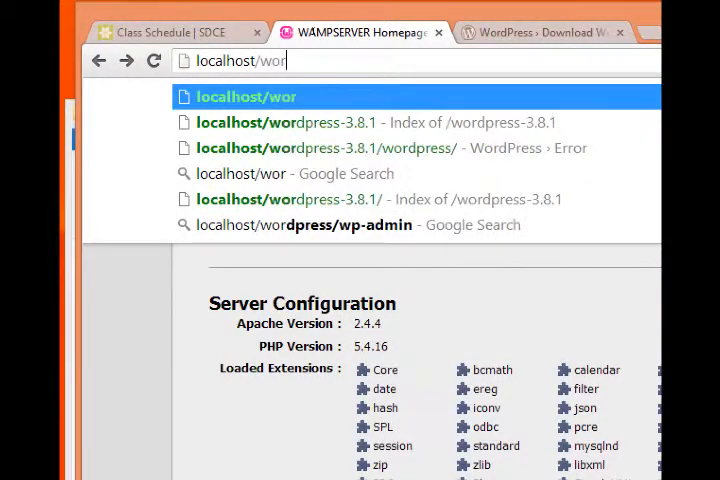
Step: Load localhost/wordpress in Chrome to reach the wp-config.php setup page
text(dpress/)
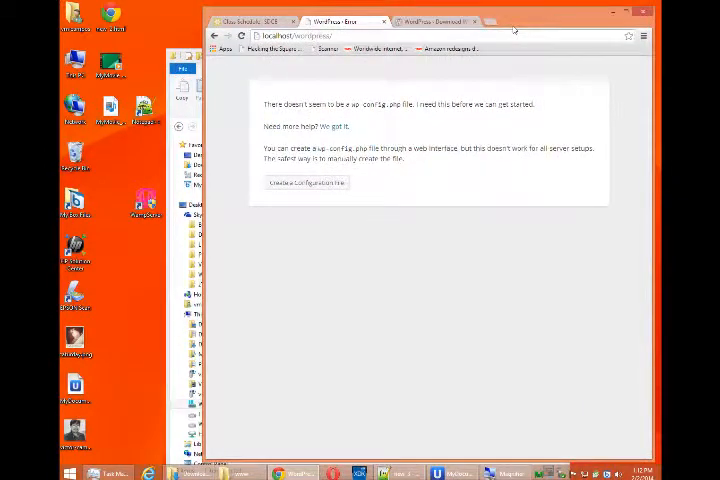
mouse_move(392, 91)
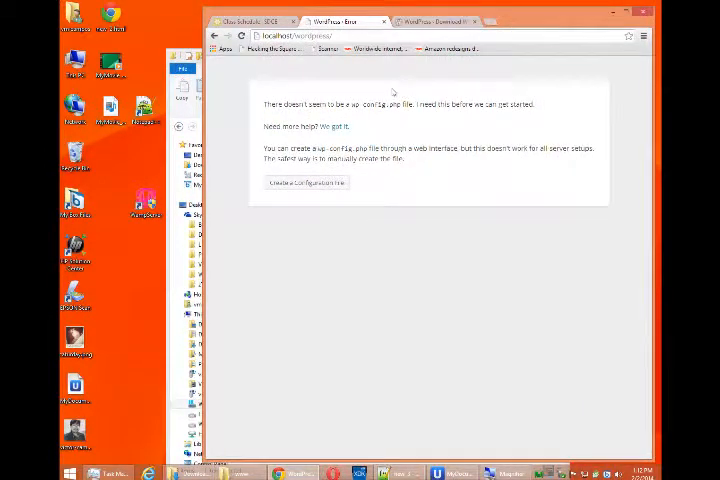